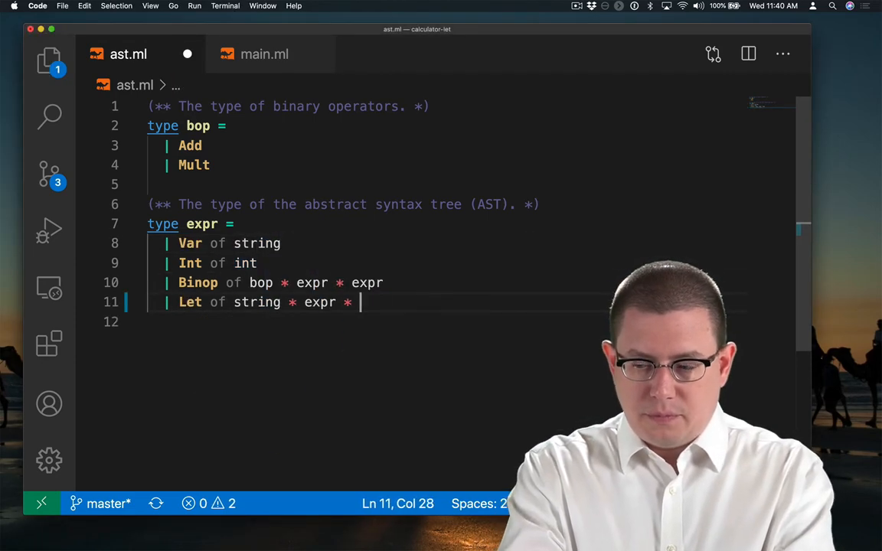
# - Add '| Let of string * expr * expr' to the expr type in ast.ml
pyautogui.write('expr')
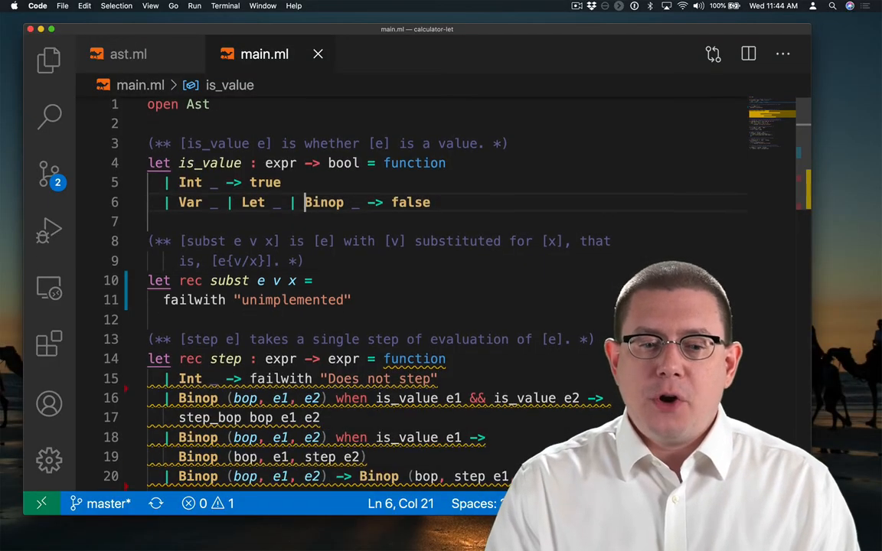
pyautogui.scroll(-3)
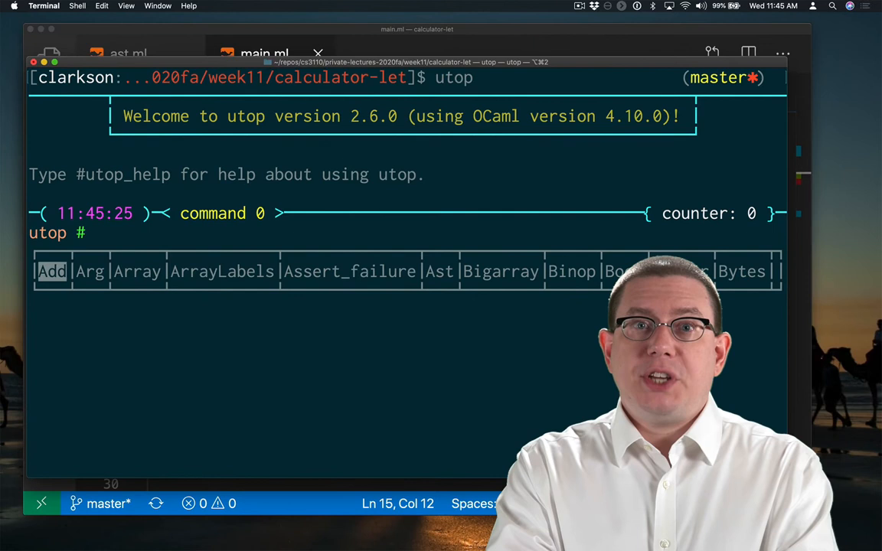
# - Evaluate 'x;;' in utop to see the unbound value error
pyautogui.write('x;;')
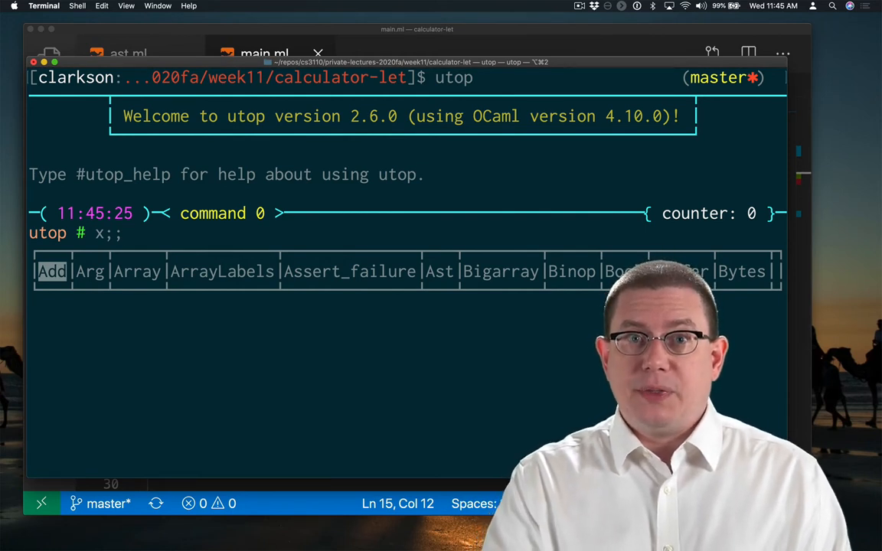
pyautogui.press('Return')
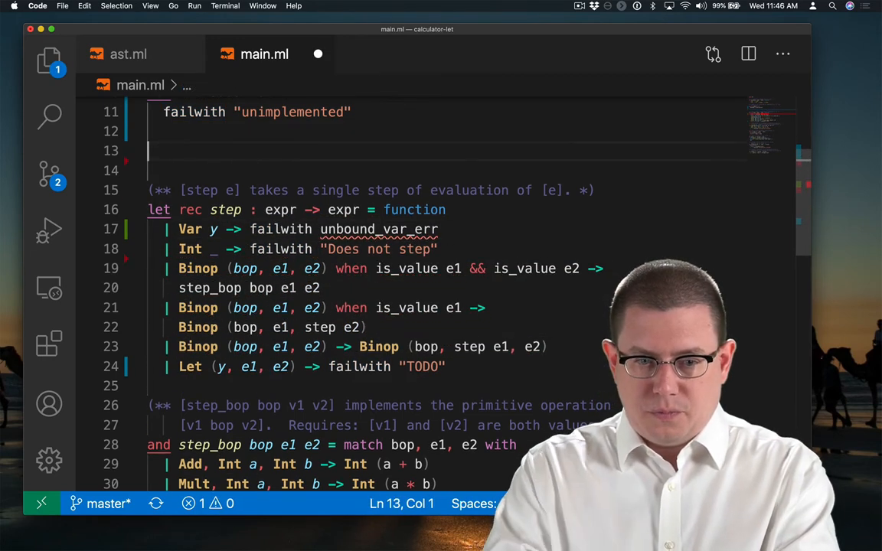
# - Define unbound_var_err as "Unbound variable" in main.ml for step's Var case
pyautogui.write('let unbound_var_err = "Unbound variable"')
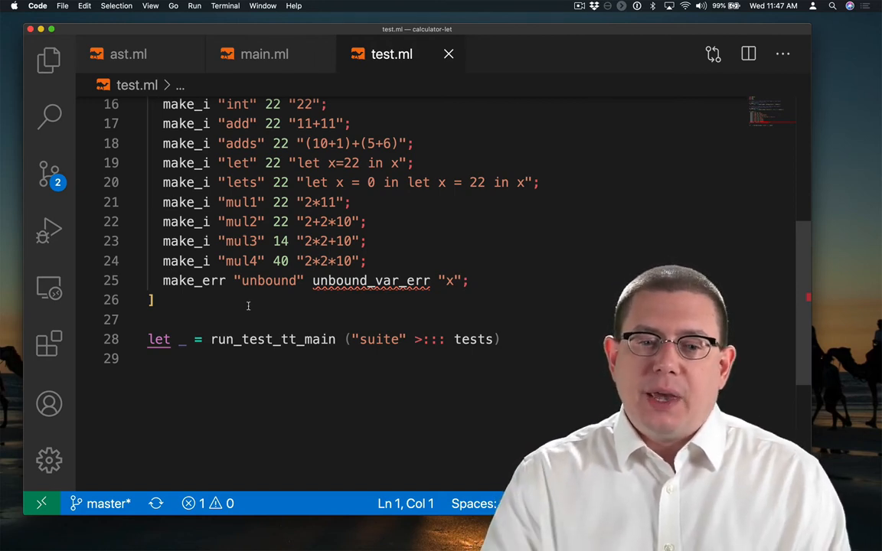
pyautogui.moveTo(370, 308)
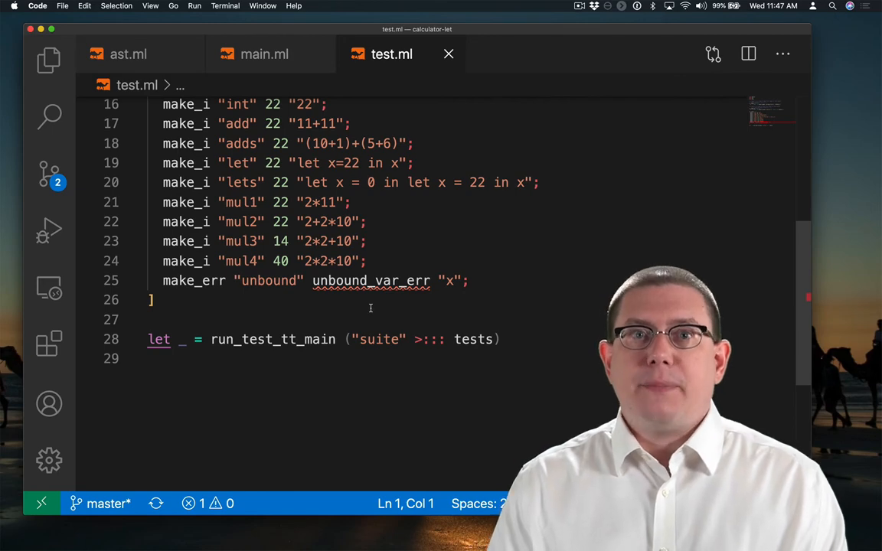
# - Show test.ml's test list ending with the unbound-variable error test
pyautogui.click(264, 54)
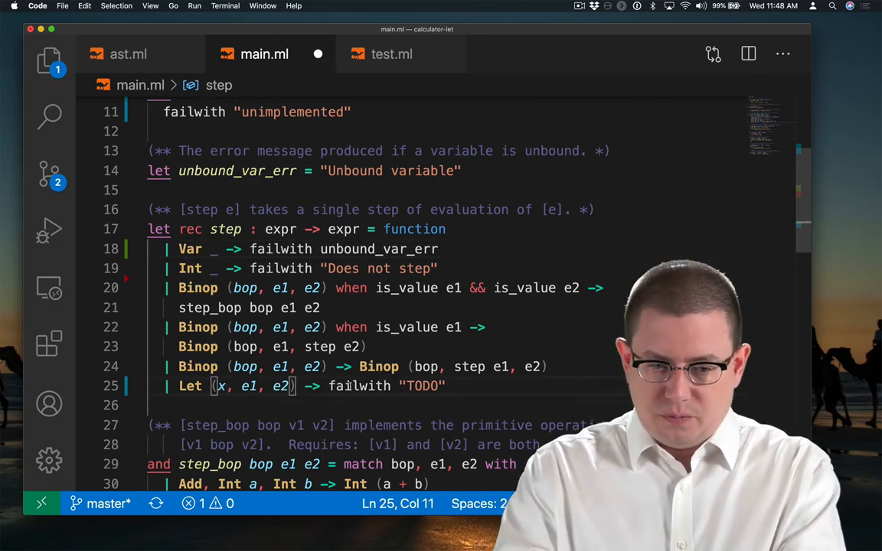
# - Make step's Let case use 'subst e2 e1 x' when e1 is a value, else step e1
pyautogui.write('when is_value e1 ->')
pyautogui.click(379, 406)
pyautogui.write('| Let (x, e1, e2) -> Let (x, step e1, e2)')
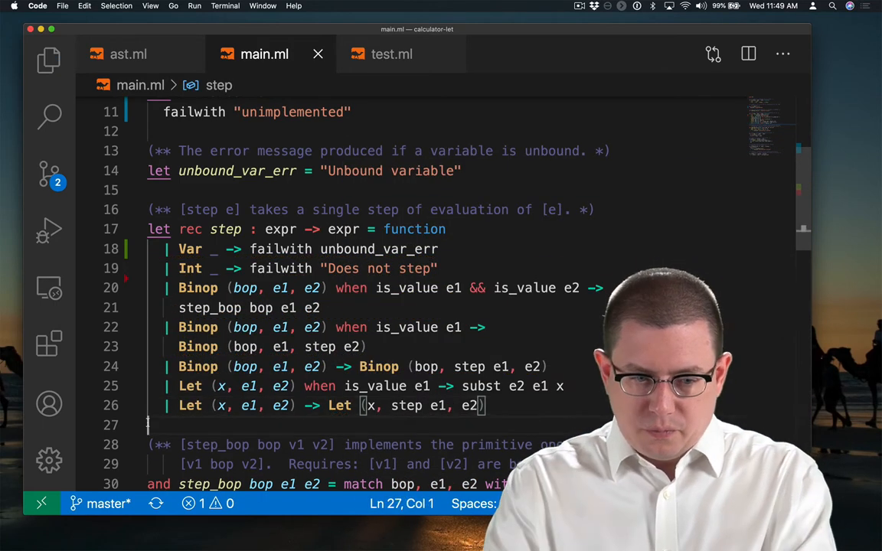
pyautogui.scroll(-3)
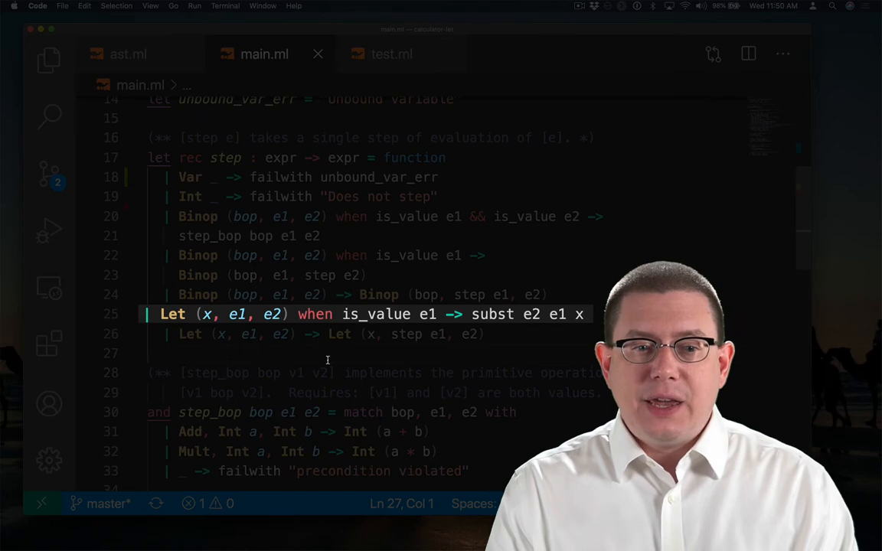
# - Append the comment '(* e2 {e1 / x} *)' to the Let case on line 25
pyautogui.scroll(3)
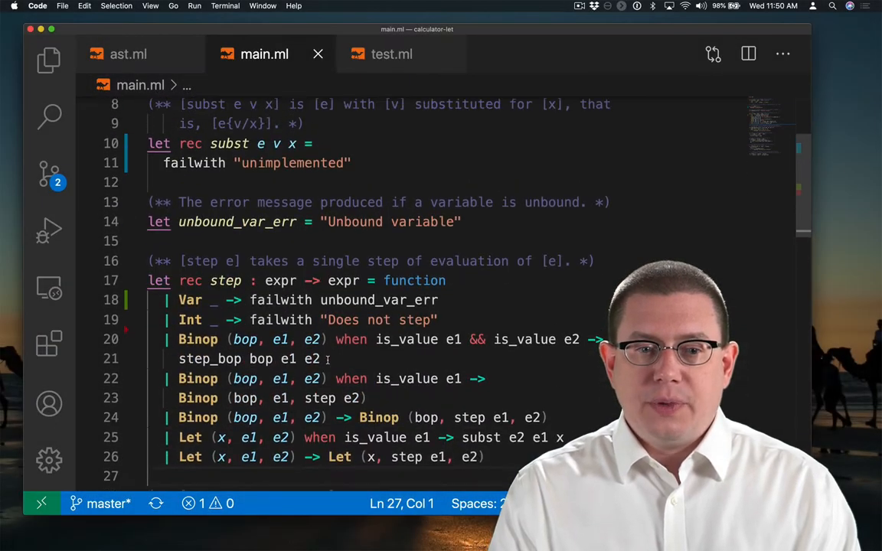
pyautogui.scroll(3)
pyautogui.write(' (*')
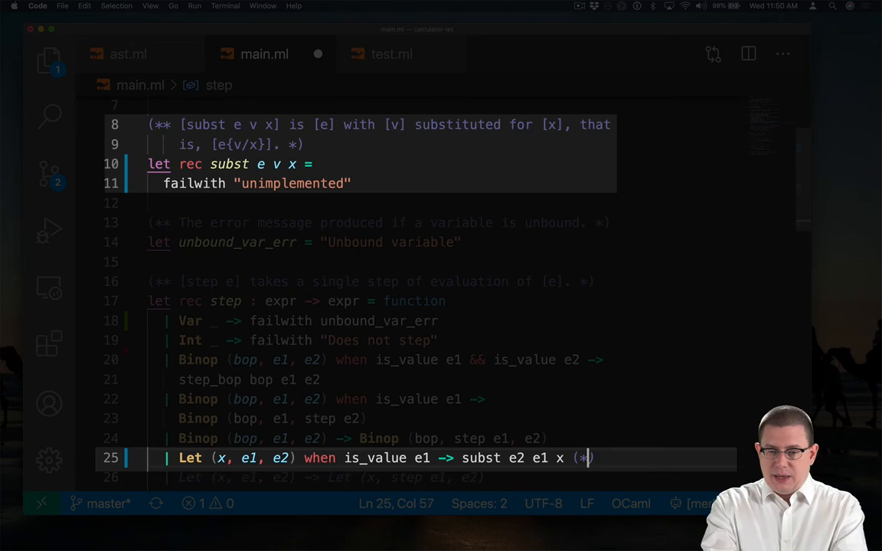
pyautogui.write('e2')
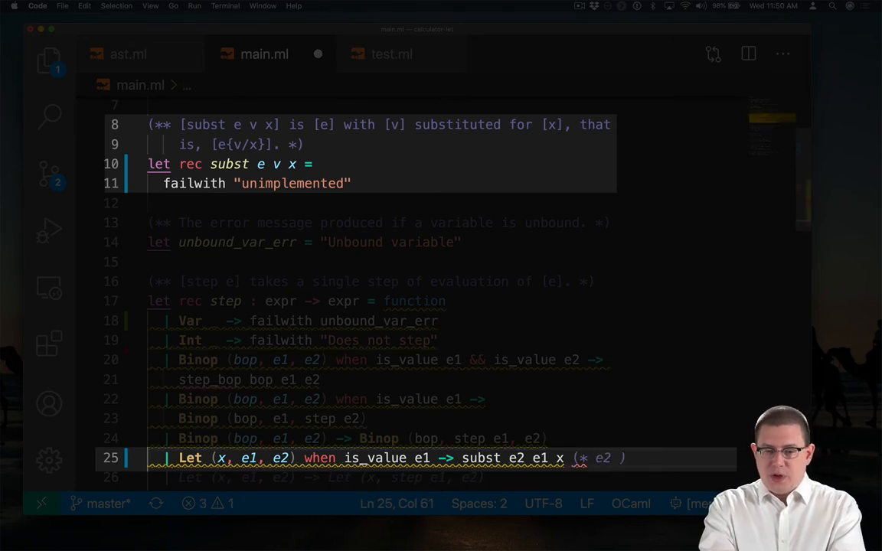
pyautogui.write('{e1}')
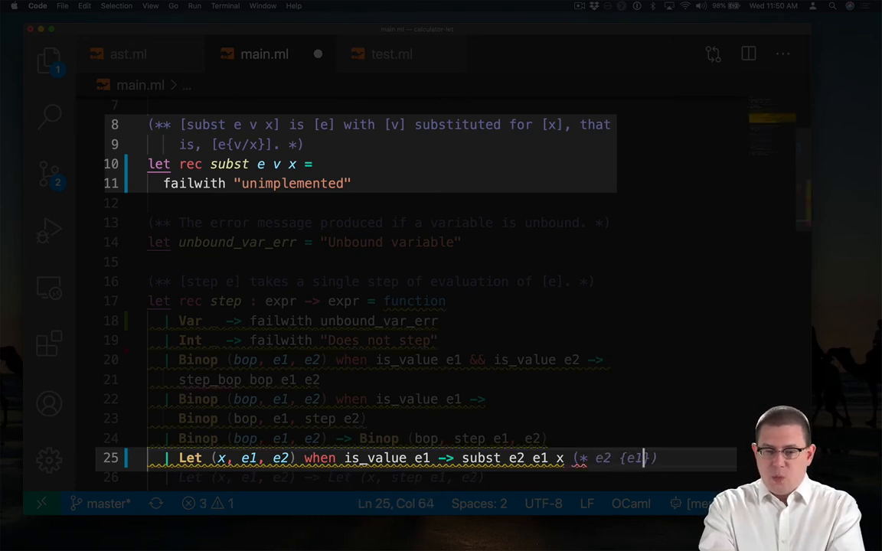
pyautogui.write('/ x} *)')
pyautogui.click(380, 164)
pyautogui.write(' match e with')
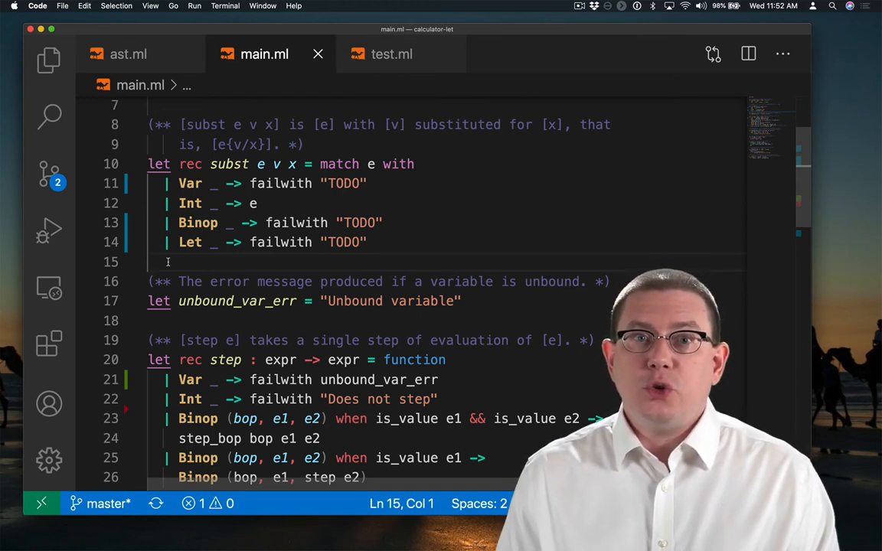
# - Rewrite subst's Binop case as 'Binop (bop, subst e1 v x, subst e2 v x)'
pyautogui.click(232, 222)
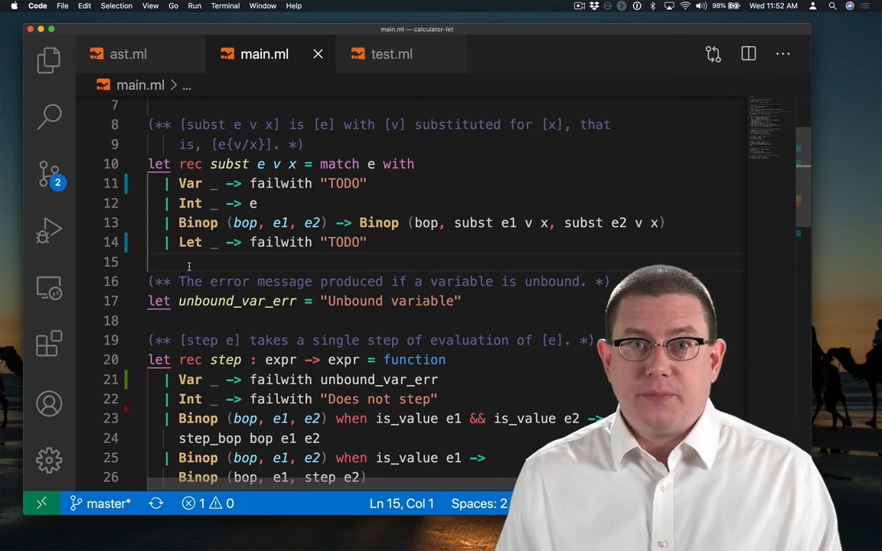
pyautogui.moveTo(198, 113)
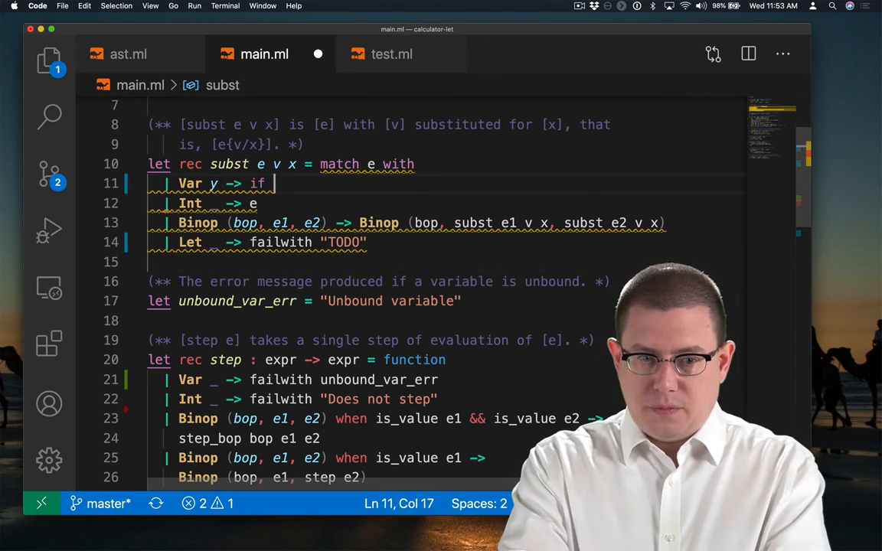
# - Complete subst's Var case as 'if x = y then v else e'
pyautogui.write('x = y then v else e')
pyautogui.click(445, 262)
pyautogui.write('let e')
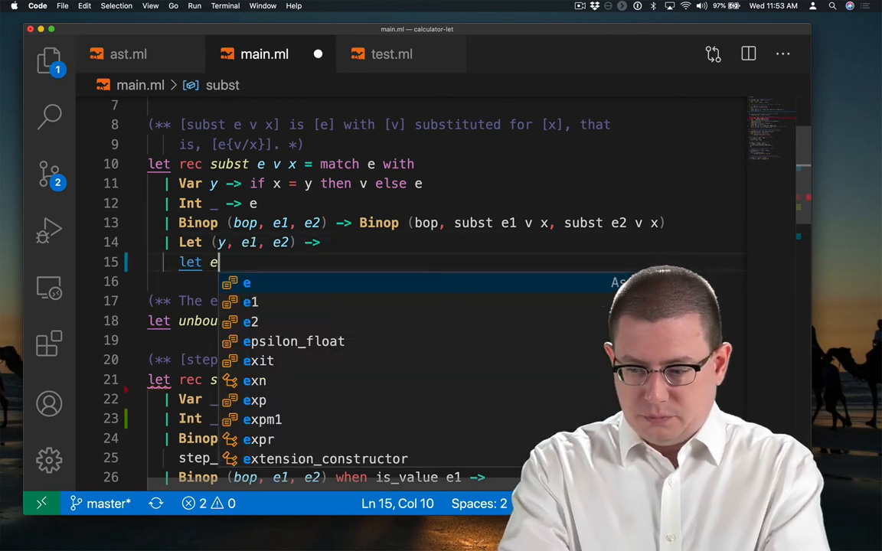
# - Write subst's Let case with e1' substituted and 'Let (y, e1', subst e2 v x)', then show test.ml
pyautogui.write('1\' = subst e1 v x in failwith "T')
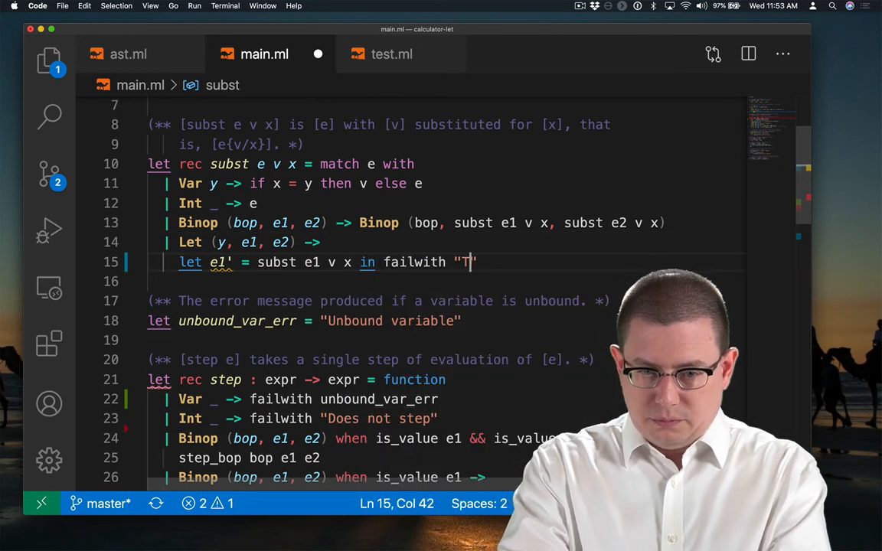
pyautogui.write('ODO')
pyautogui.write("then Let (y, e1', e2")
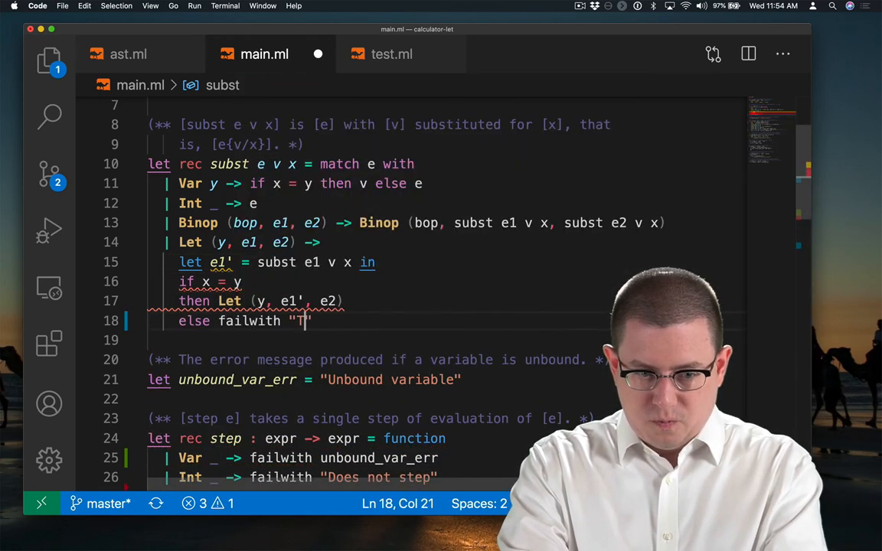
pyautogui.write('ODO')
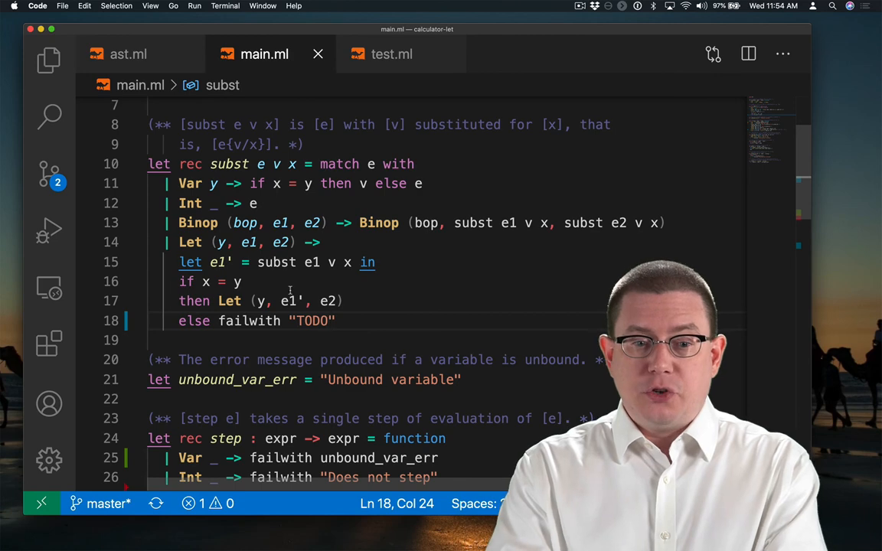
pyautogui.write("Let (y, e1', subst")
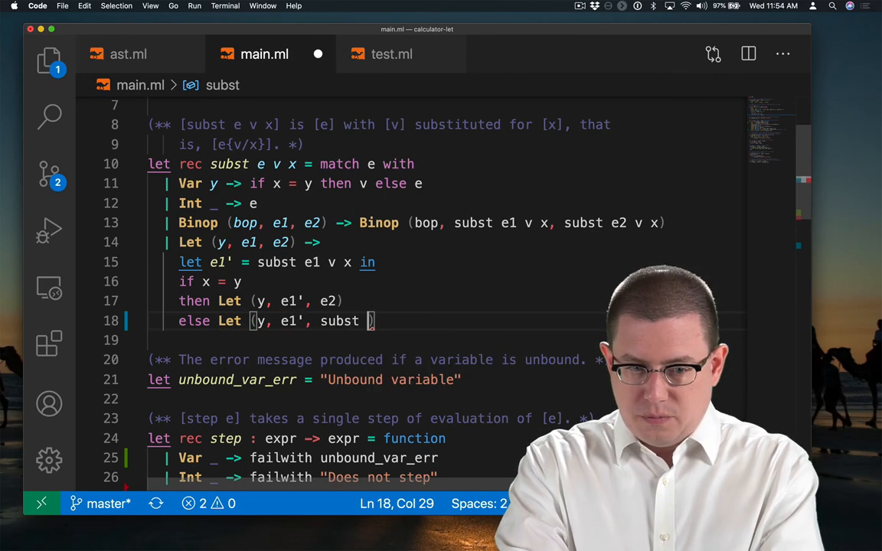
pyautogui.write('e2 v x)')
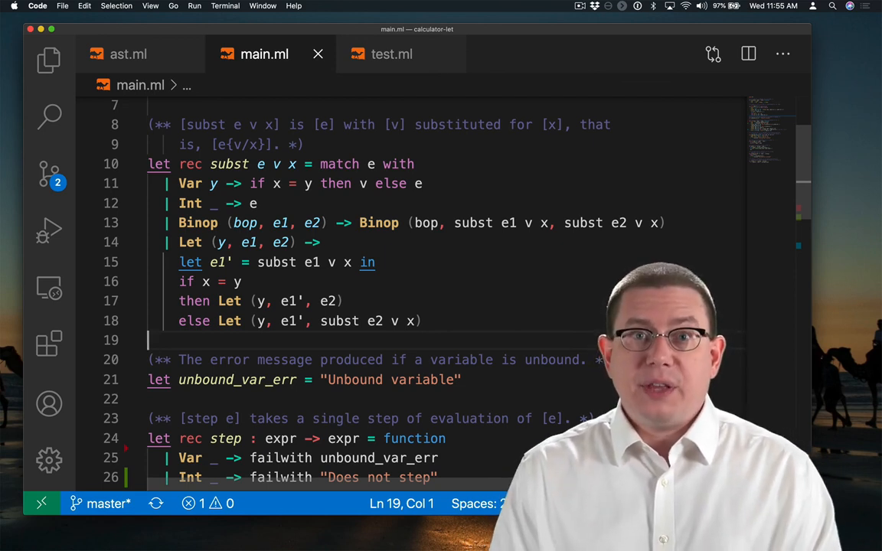
pyautogui.click(391, 54)
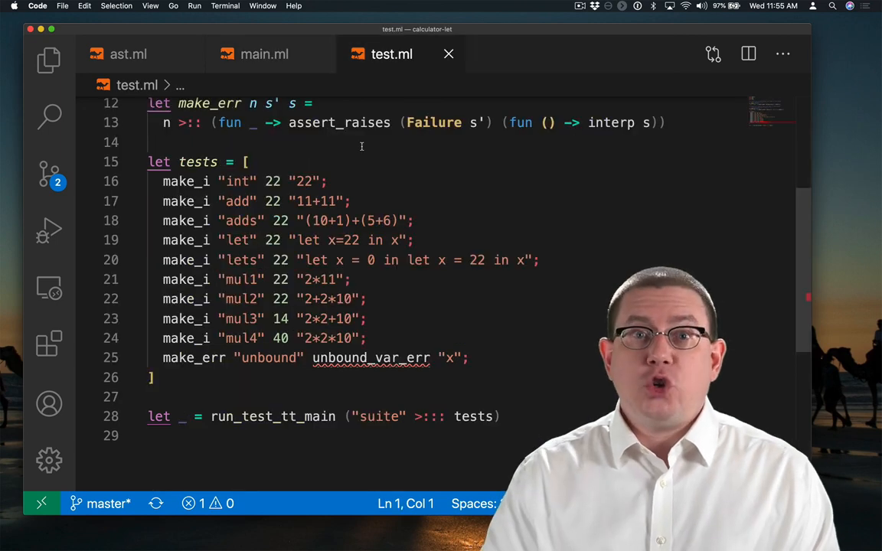